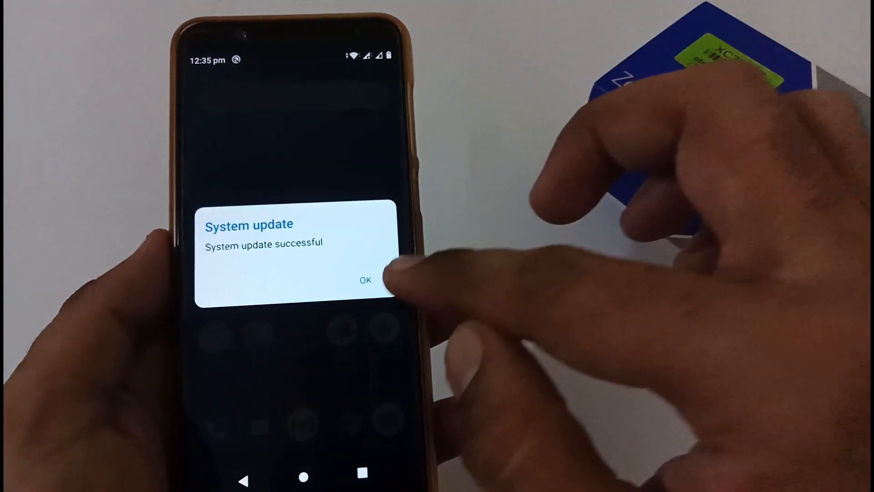
Dismiss the successful system update notice with OK
{"action": "left_click", "coordinate": [365, 280]}
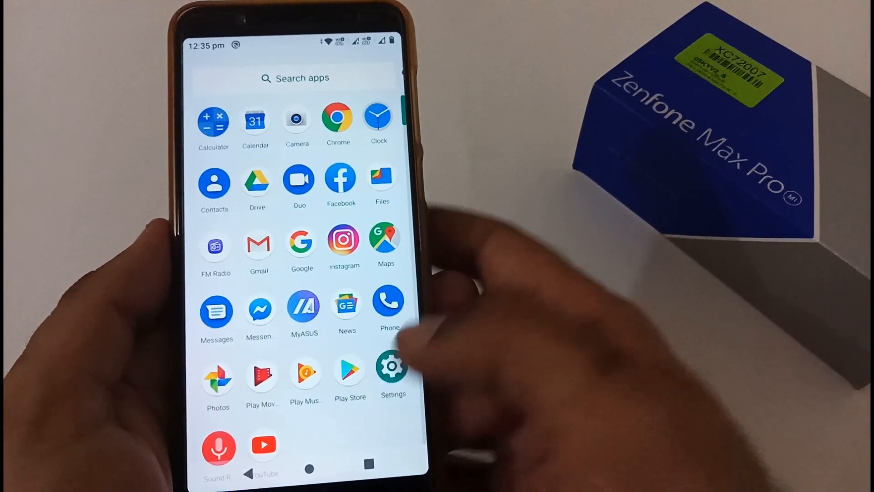
Check Android version 10 with the 5 August 2020 security patch in Settings, then go home
{"action": "left_click", "coordinate": [392, 367]}
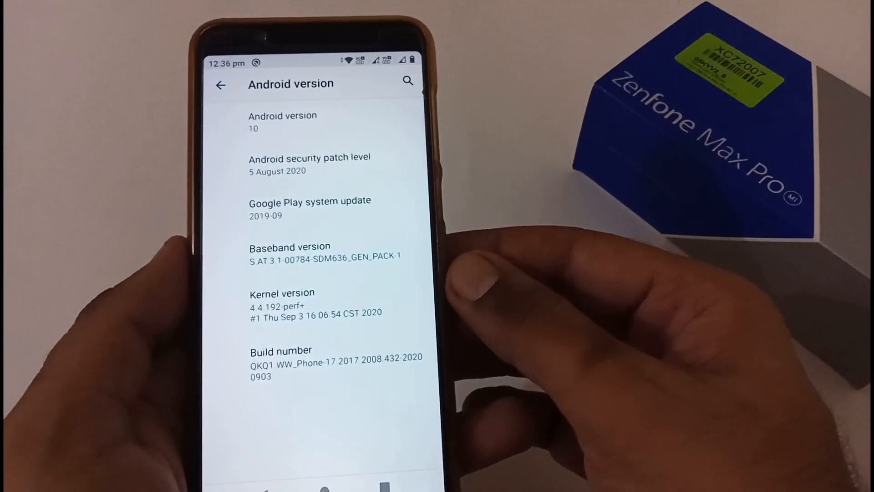
{"action": "key", "text": "home"}
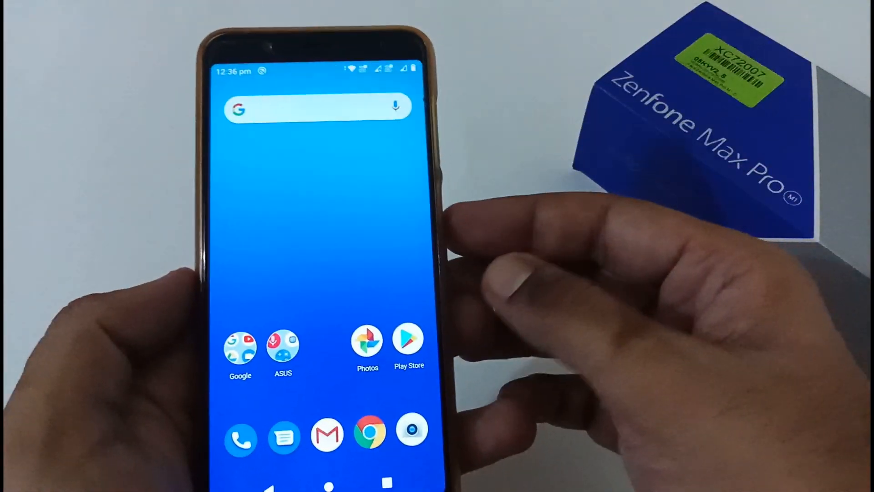